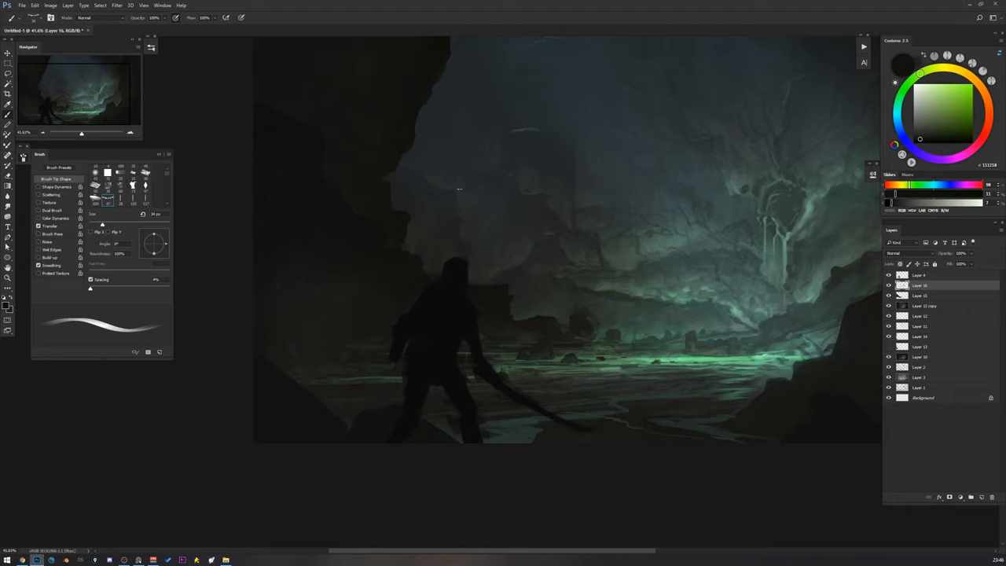
pyautogui.moveTo(528, 322)
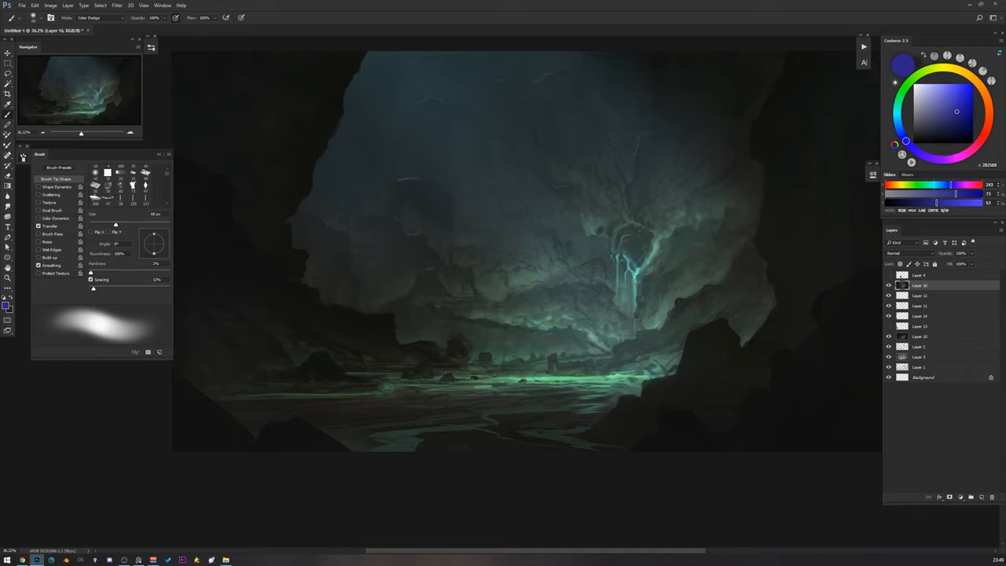
pyautogui.click(633, 240)
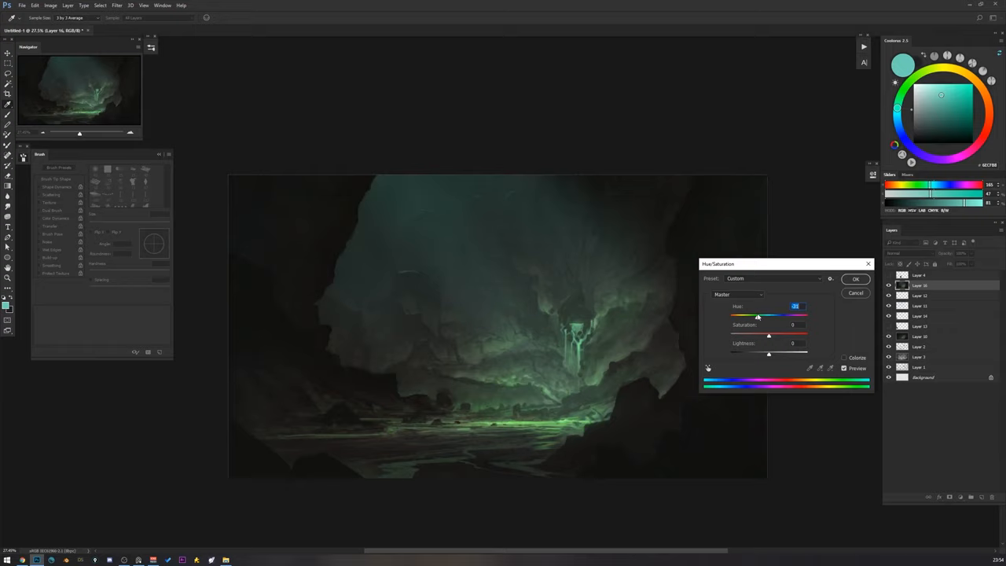
# - Shift the painting's Hue slider from green toward teal-blue and apply it
pyautogui.moveTo(779, 315); pyautogui.dragTo(769, 315)
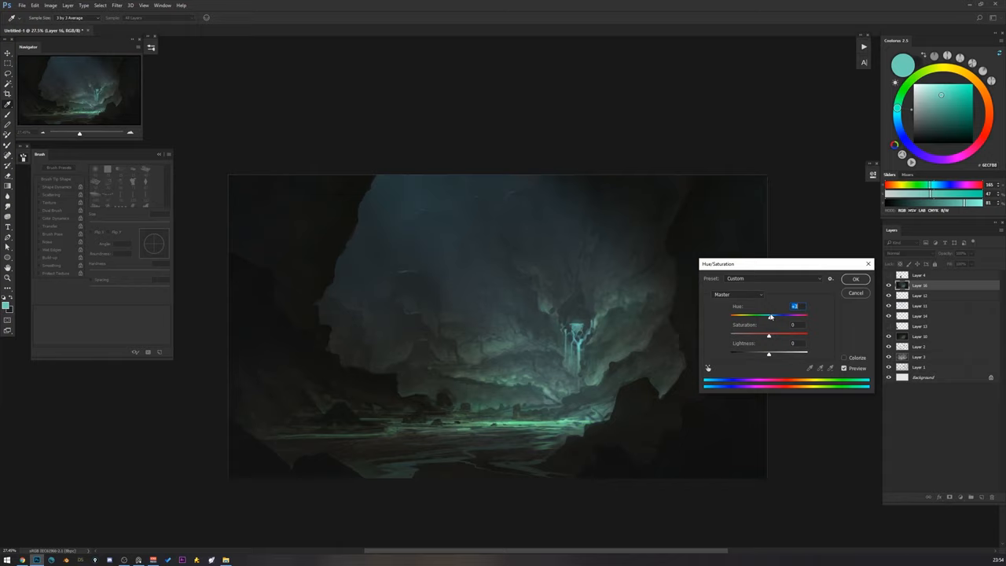
pyautogui.moveTo(769, 316); pyautogui.dragTo(783, 315)
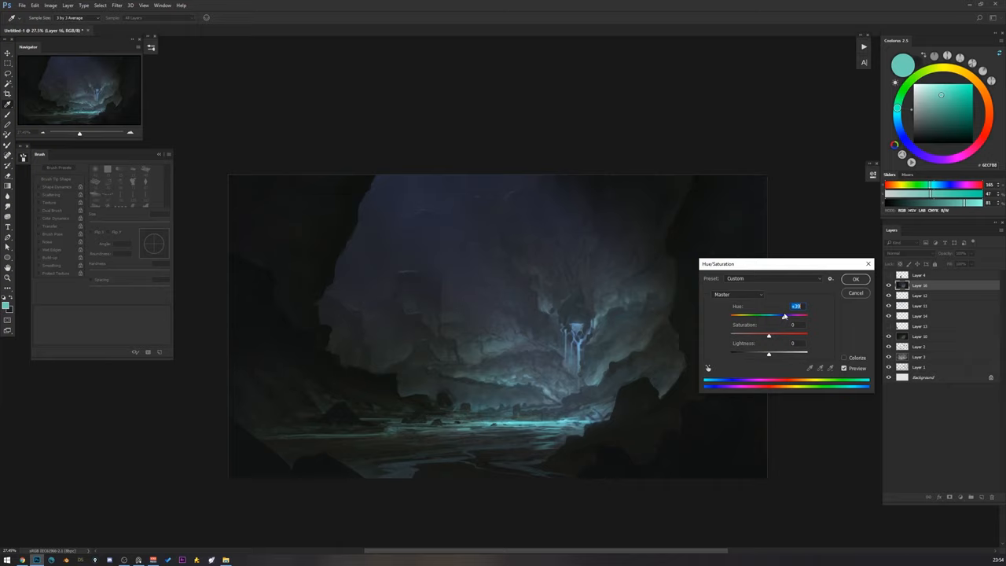
pyautogui.click(855, 279)
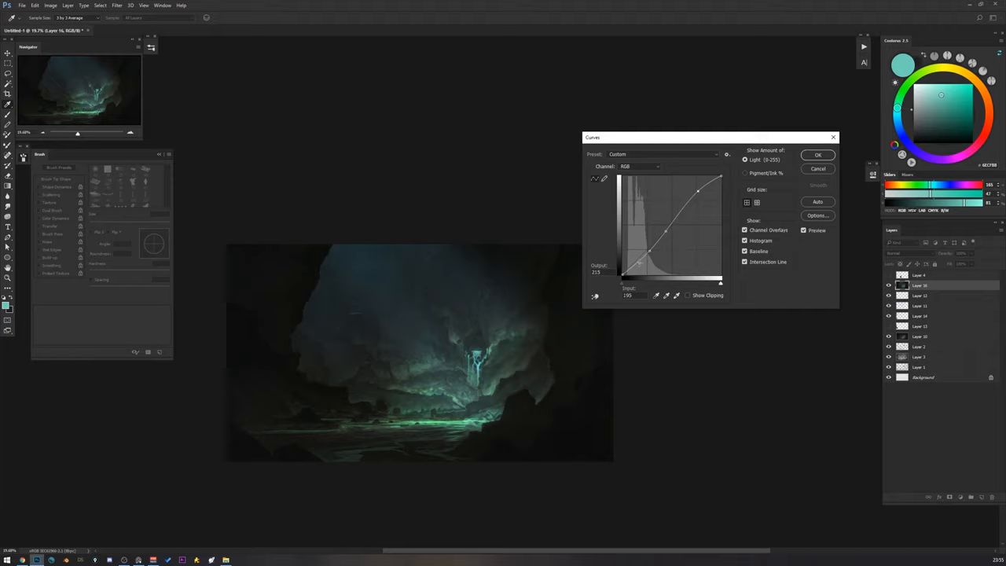
# - Bend the RGB curve into an S-shape, brightening highlights and pulling shadows down
pyautogui.moveTo(652, 256); pyautogui.dragTo(632, 267)
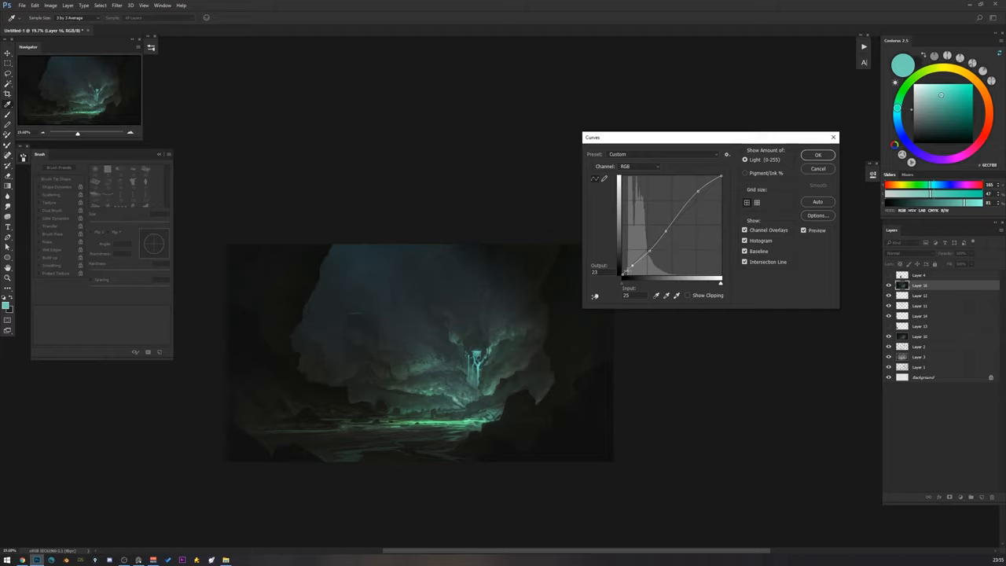
pyautogui.moveTo(632, 264); pyautogui.dragTo(622, 274)
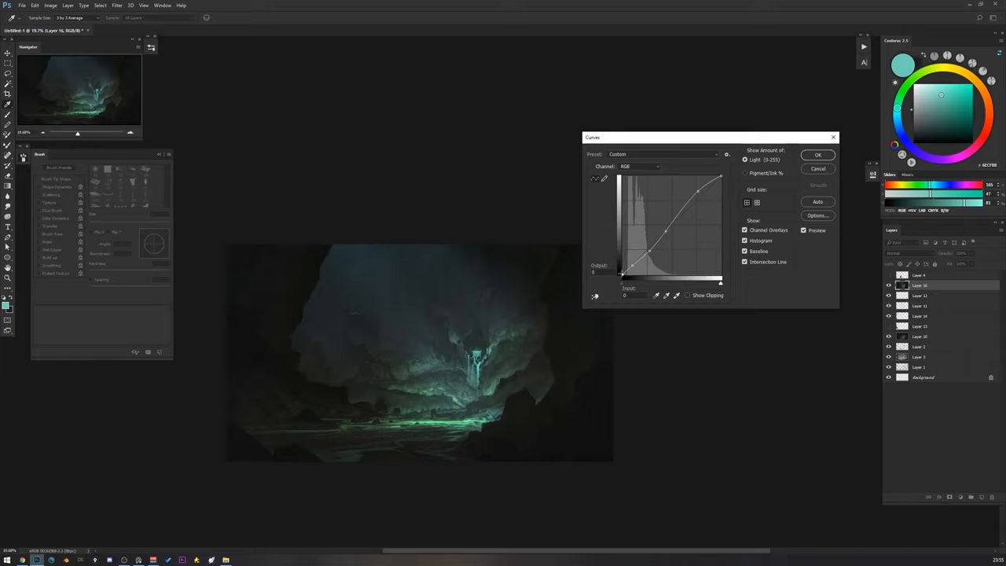